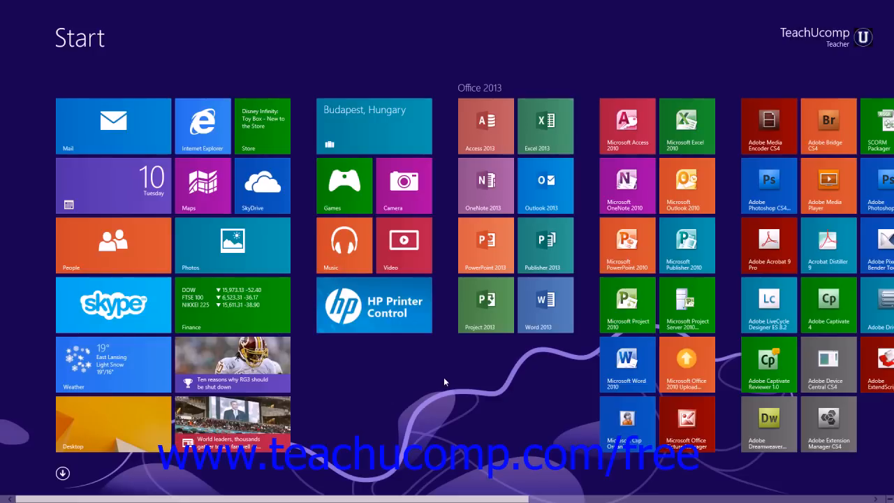
mouse_move(552, 343)
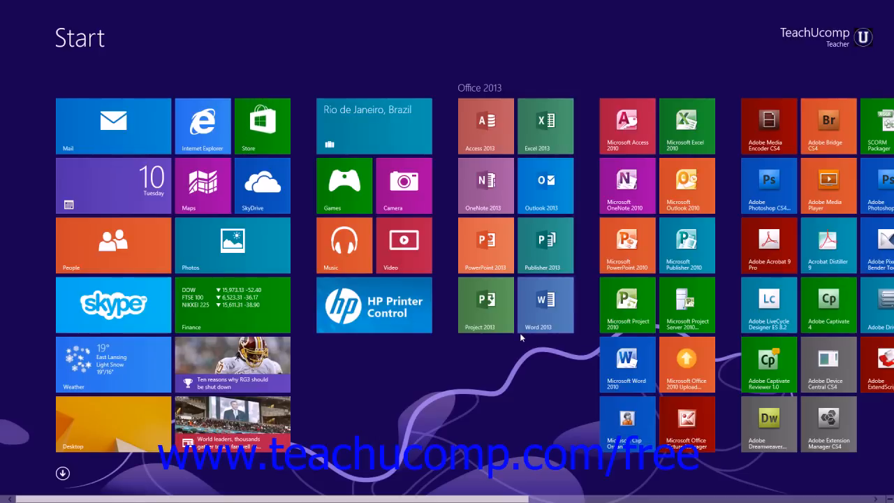
mouse_move(468, 341)
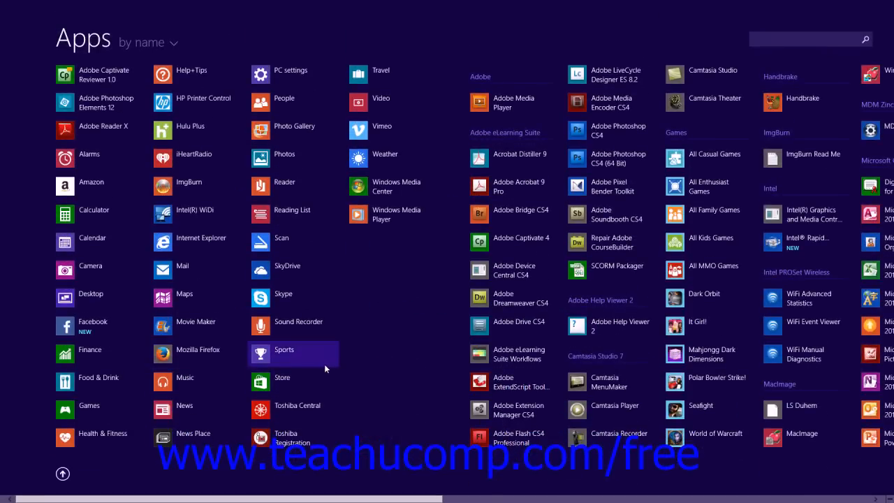
- Scroll the Apps view right to reach Windows Accessories and WordPad
scroll(right, 3)
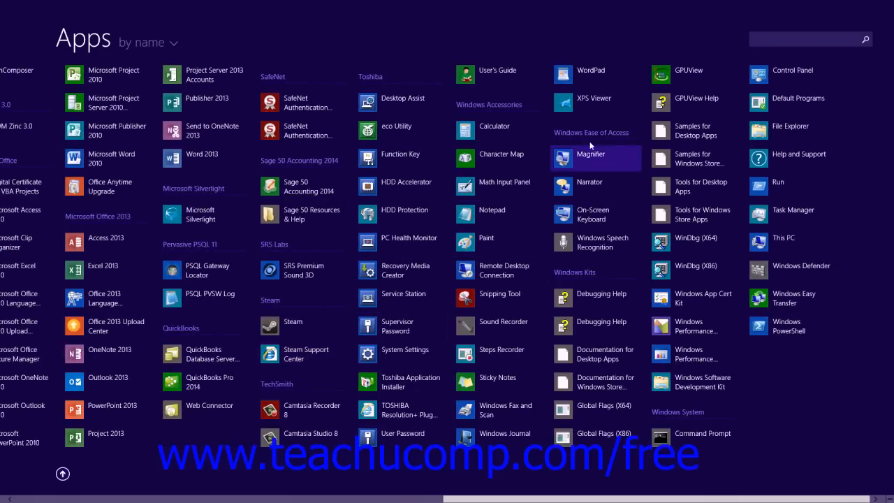
mouse_move(591, 71)
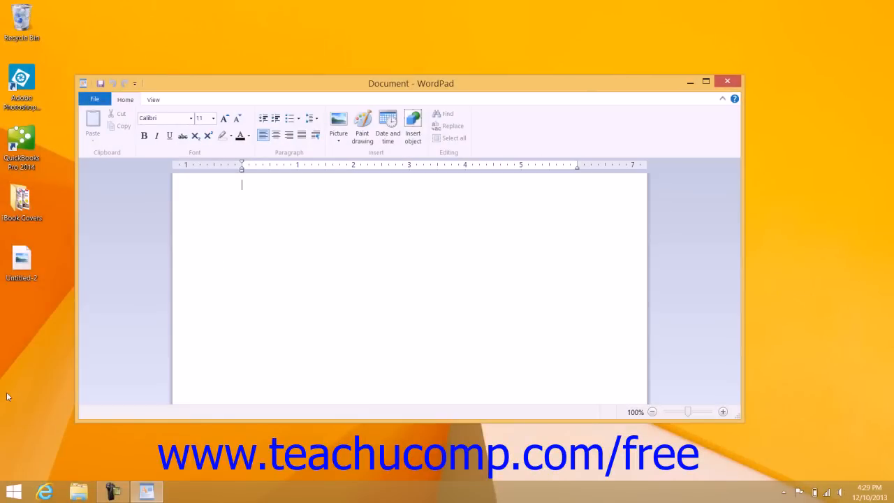
mouse_move(6, 390)
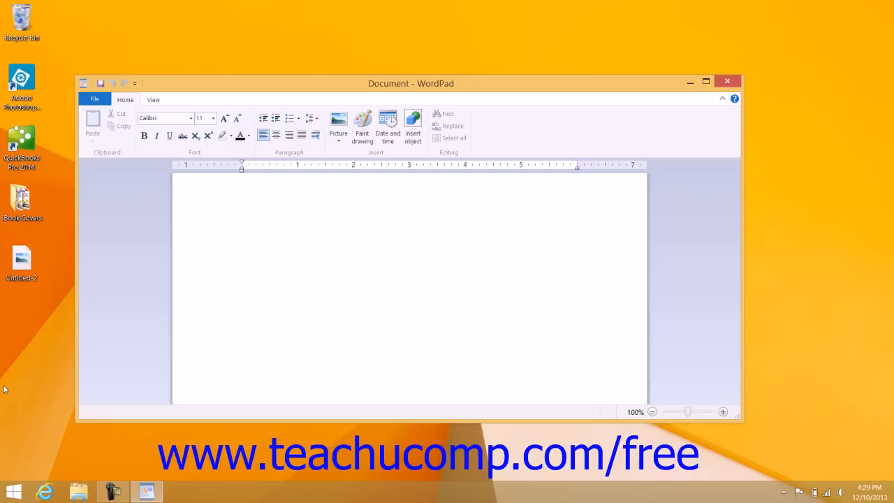
click(241, 184)
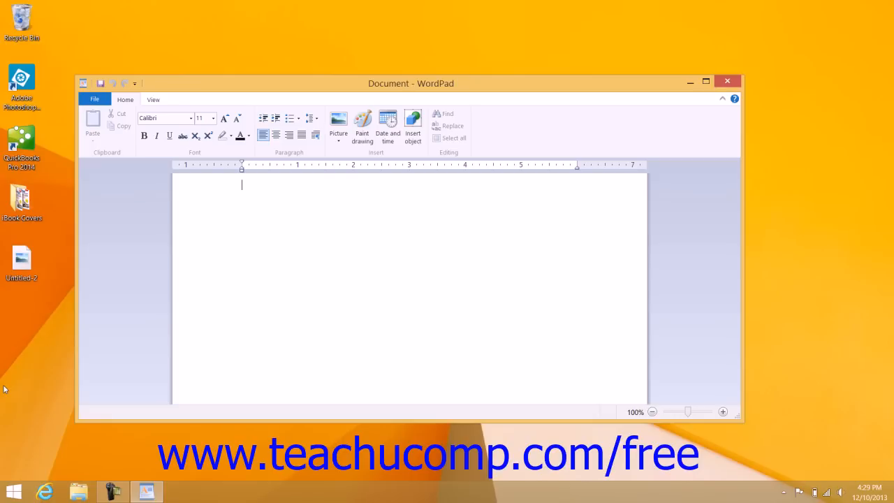
mouse_move(98, 307)
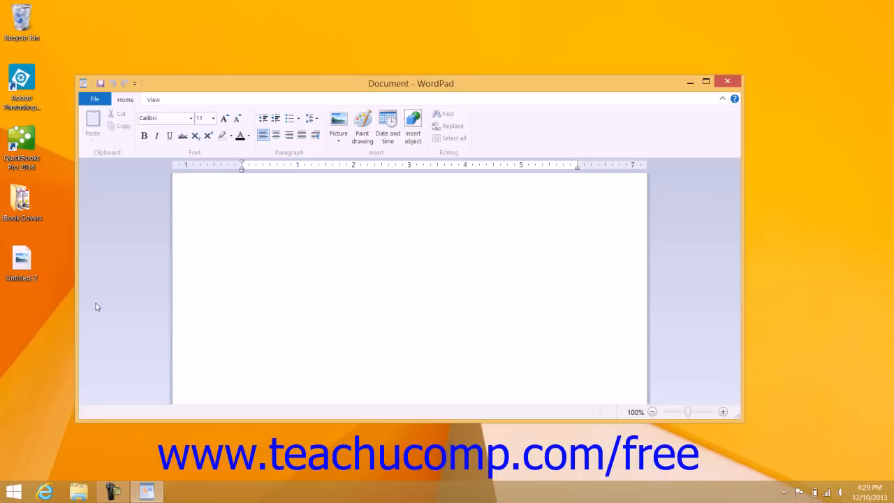
- Type 'This is WordPad.' into the blank document
text(This is W)
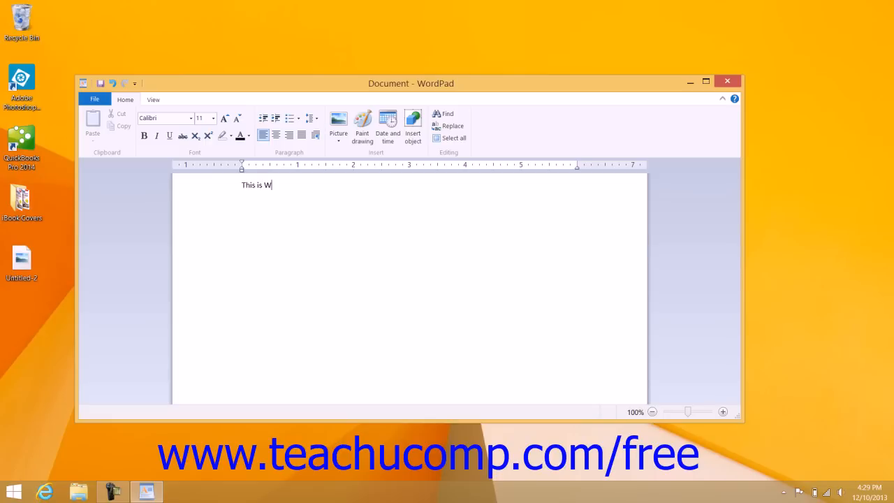
text(ordP)
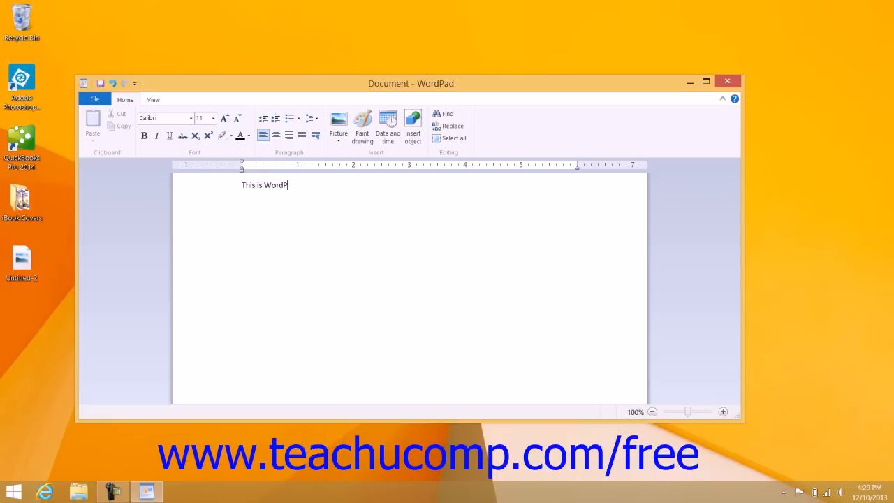
text(ad.)
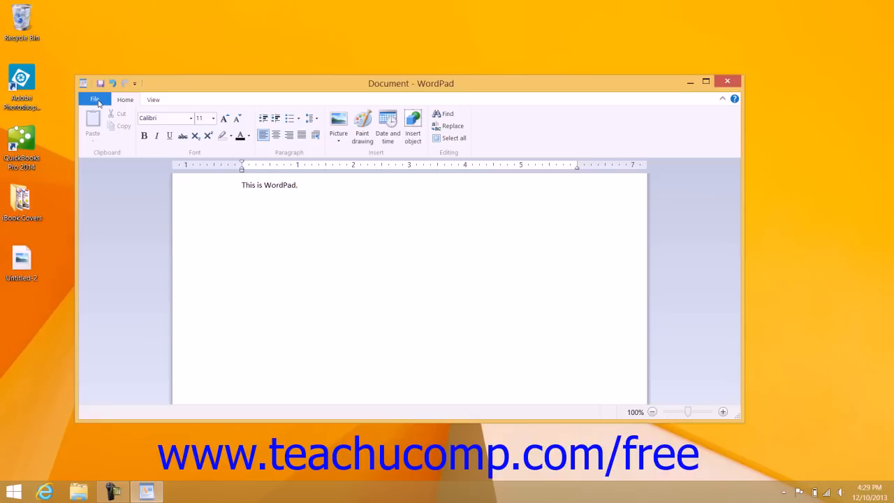
- Create a new document from the File menu, choosing Don't Save for the current one
click(95, 99)
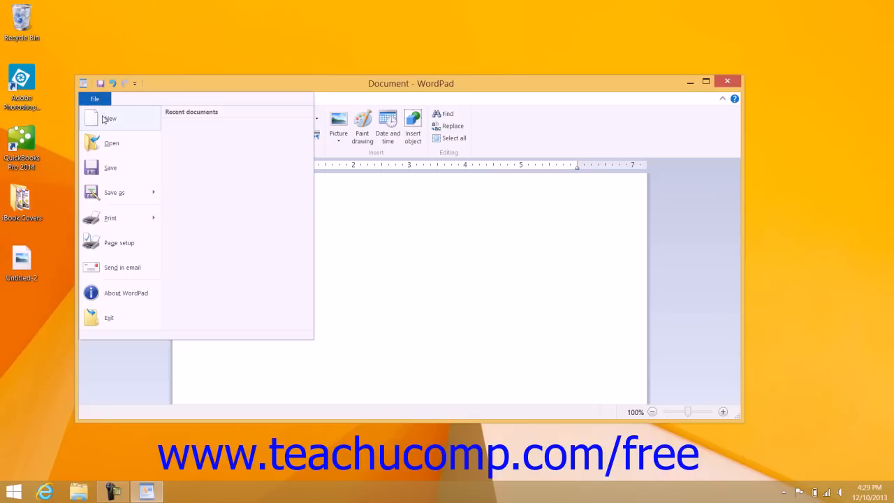
mouse_move(110, 118)
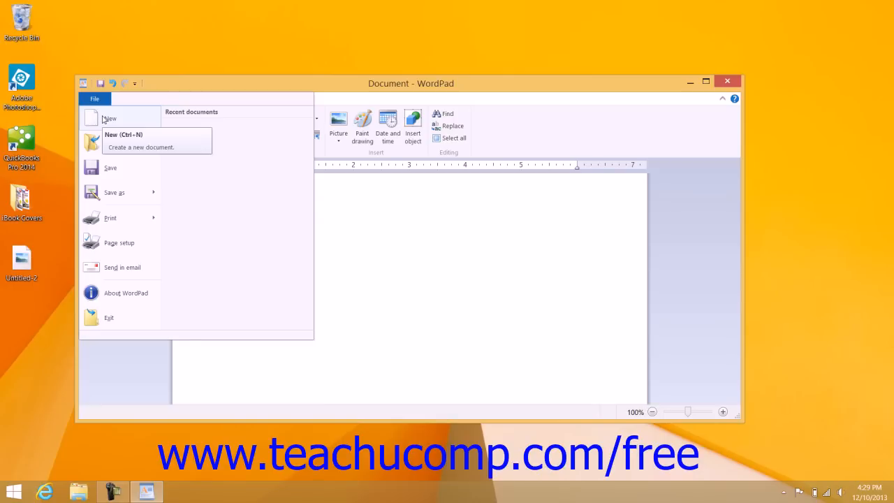
click(109, 118)
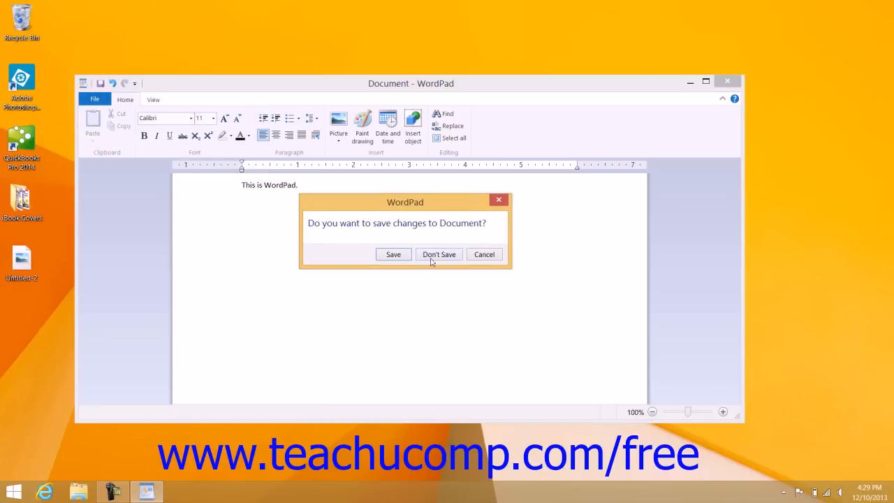
click(439, 254)
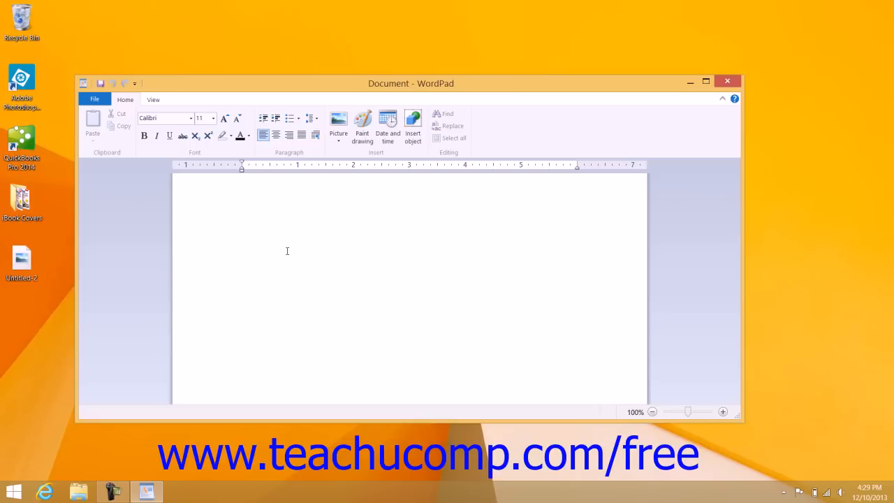
- Type 'Text appears here.' as the first line of the new document
text(Text)
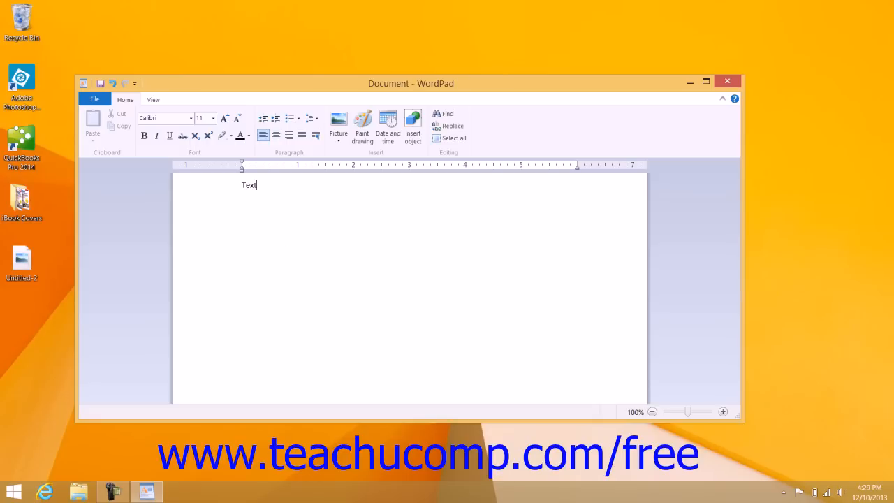
text(appea)
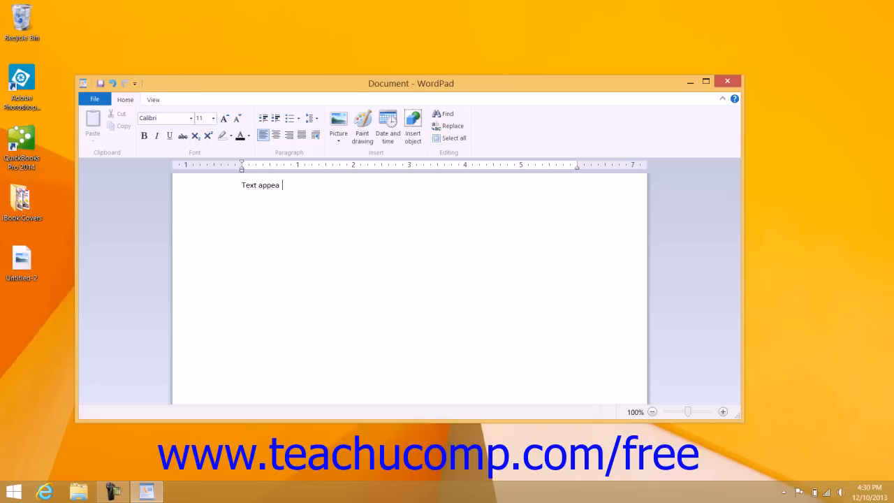
text(rs here.)
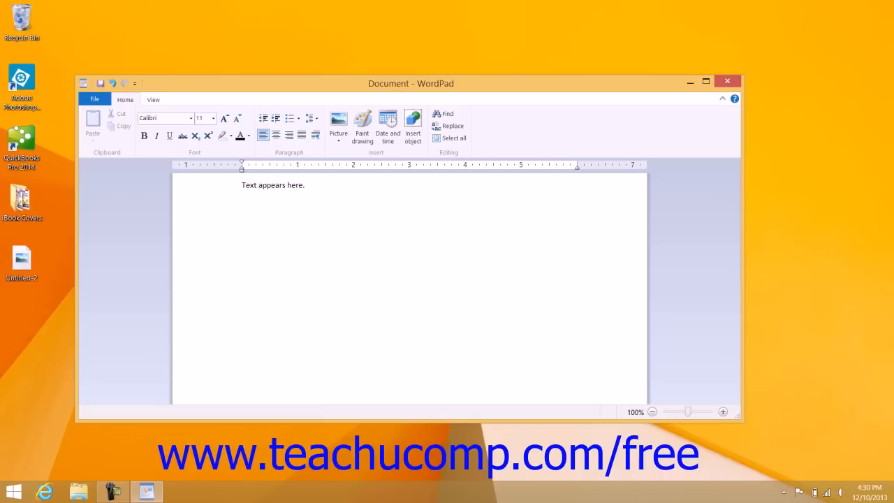
click(304, 185)
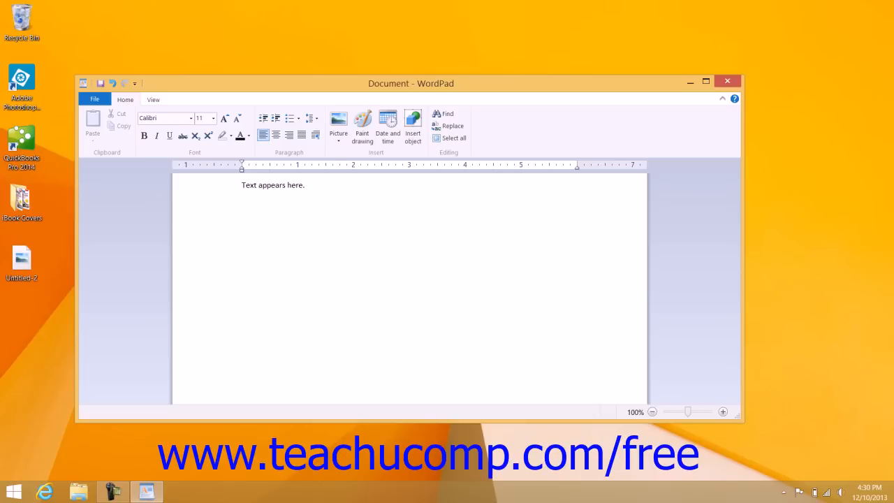
- Type 'New paragraph.' on a second line, removing a stray trailing letter
text(N)
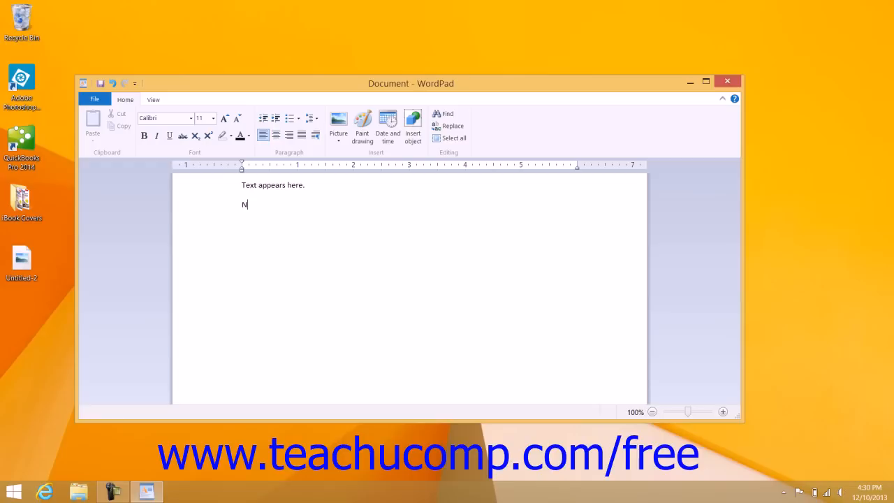
text(ew pa)
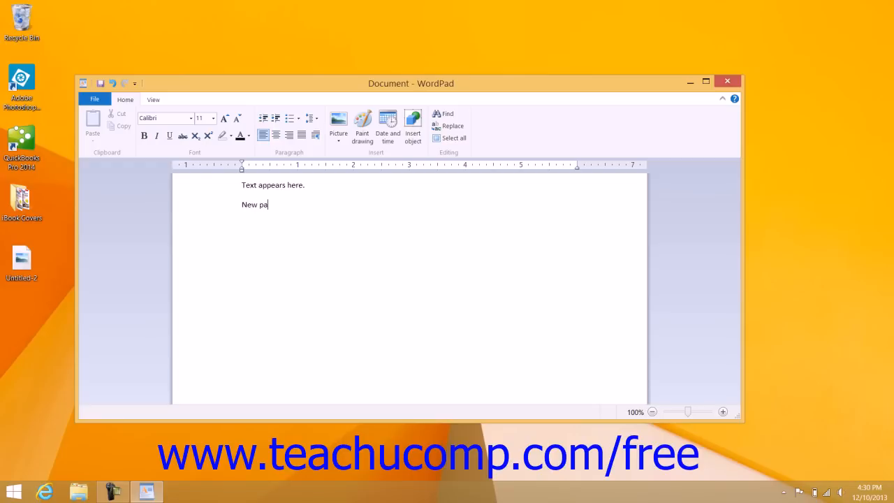
text(ragrap)
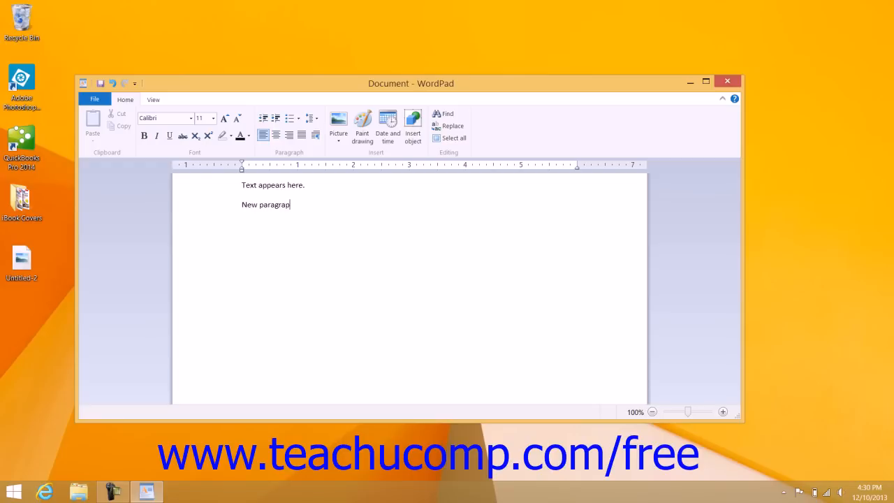
text(h.)
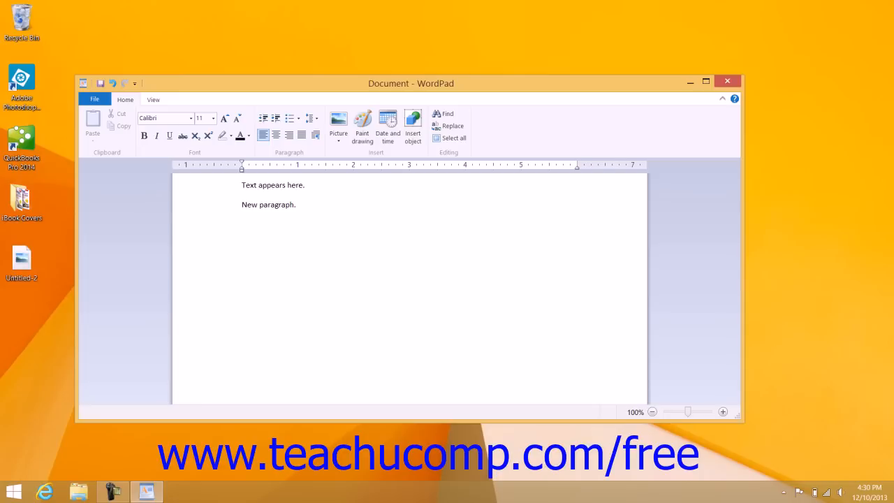
text(U)
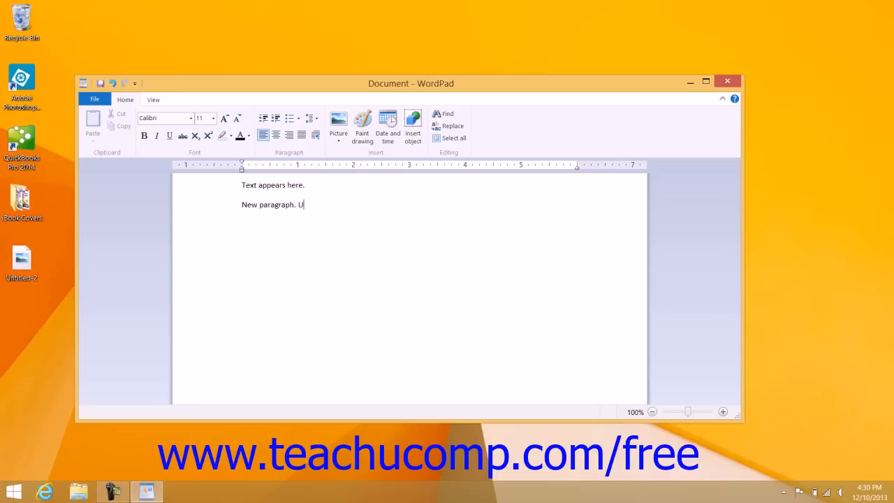
key(backspace)
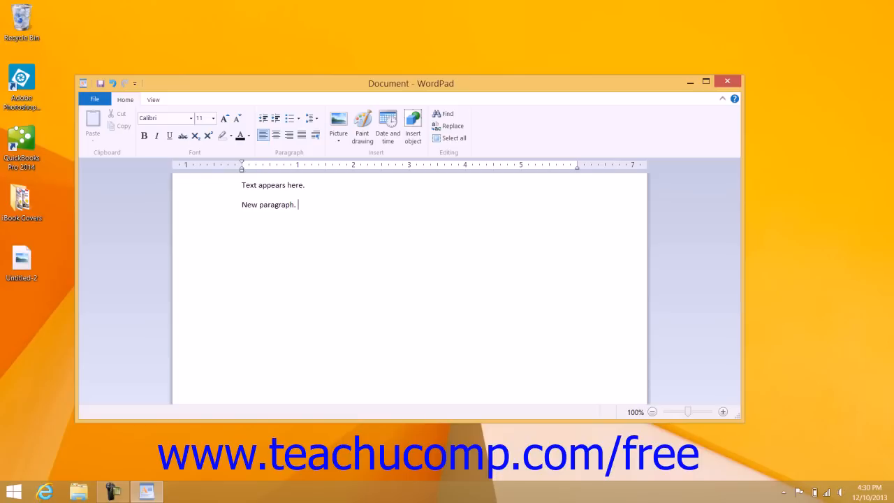
- Remove a stray '#' and delete characters from the paragraph's end, leaving 'New paragr'
text(#)
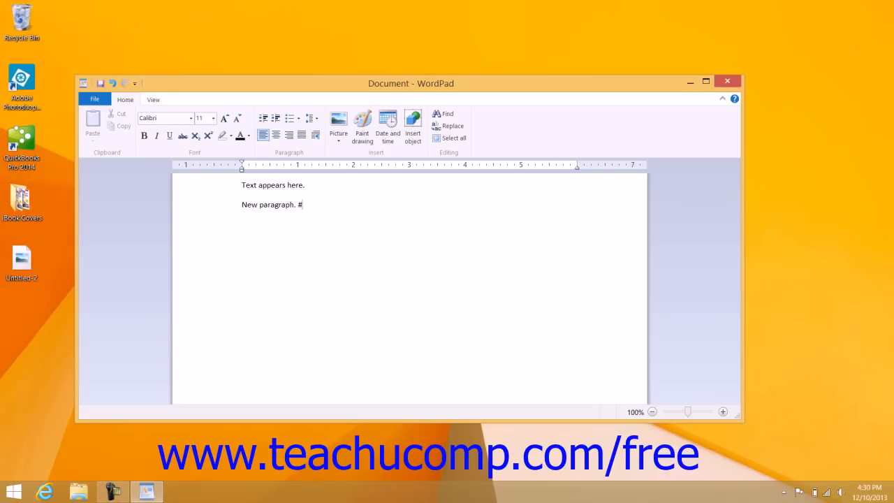
key(Backspace)
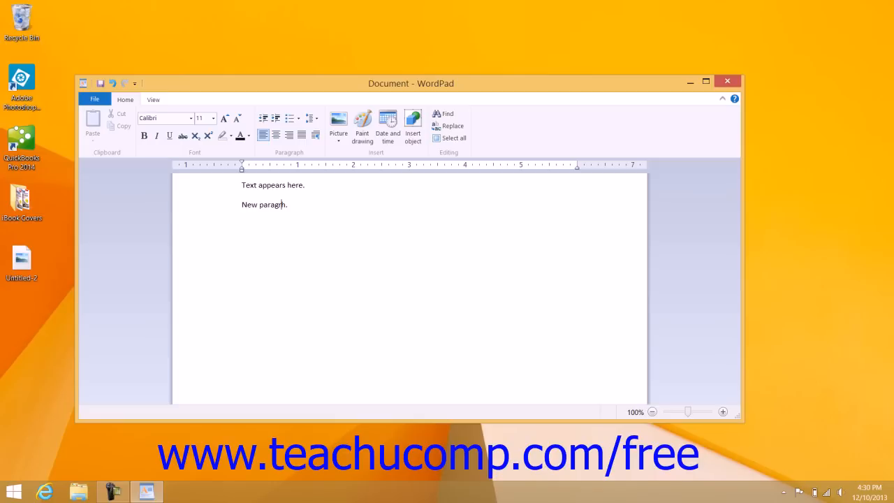
key(Backspace)
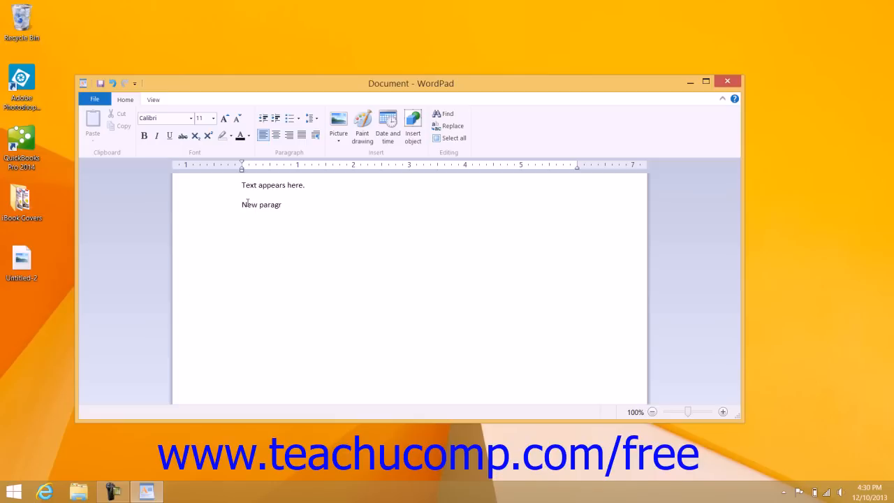
- Select the leftover 'New paragr' text and delete it, leaving an empty second line
double_click(249, 204)
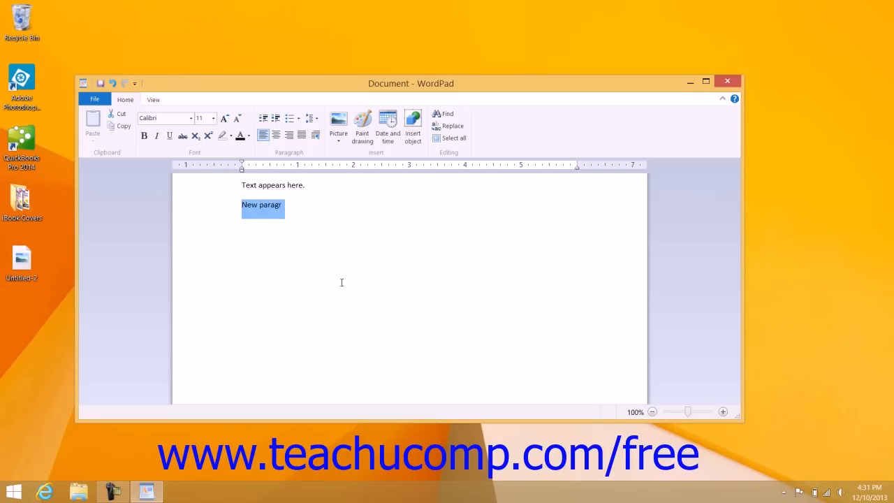
key(Delete)
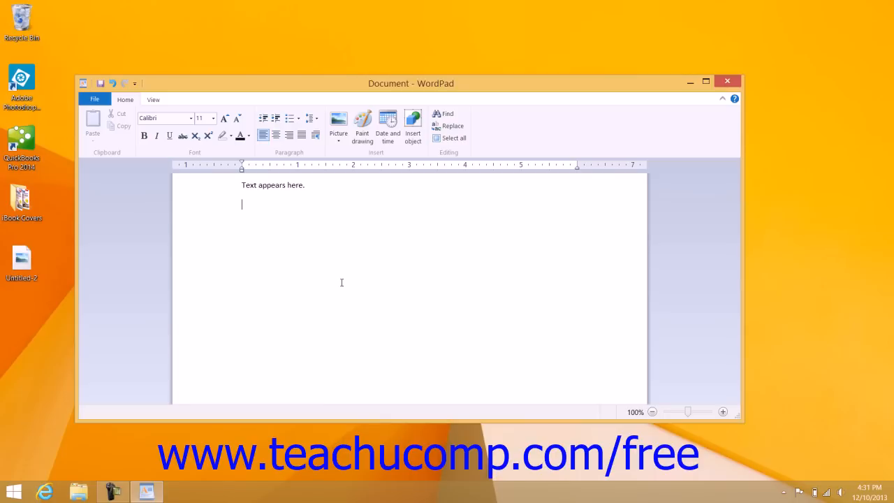